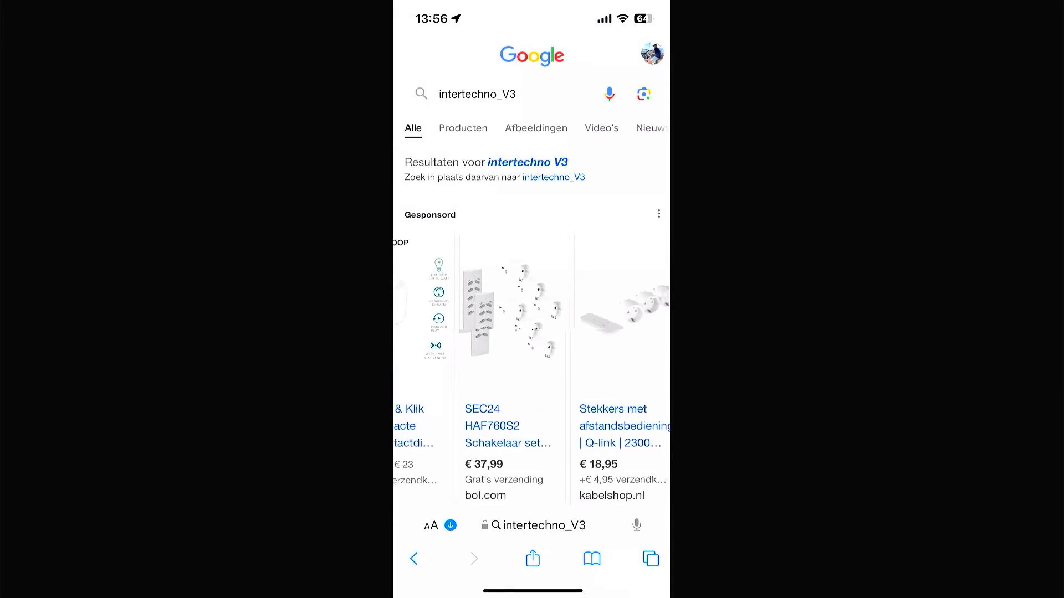
pyautogui.hscroll(-3)
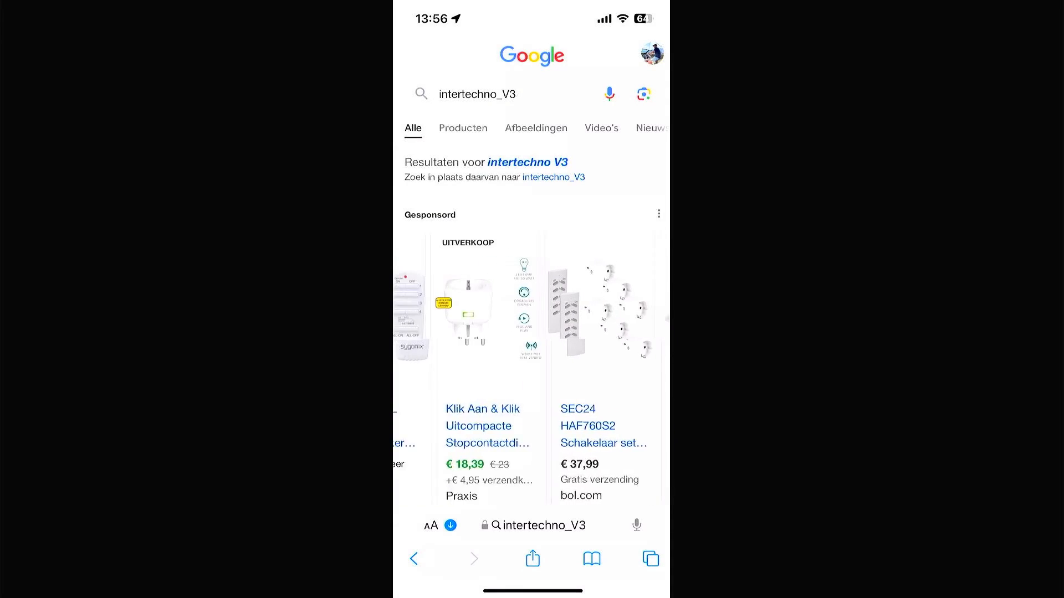